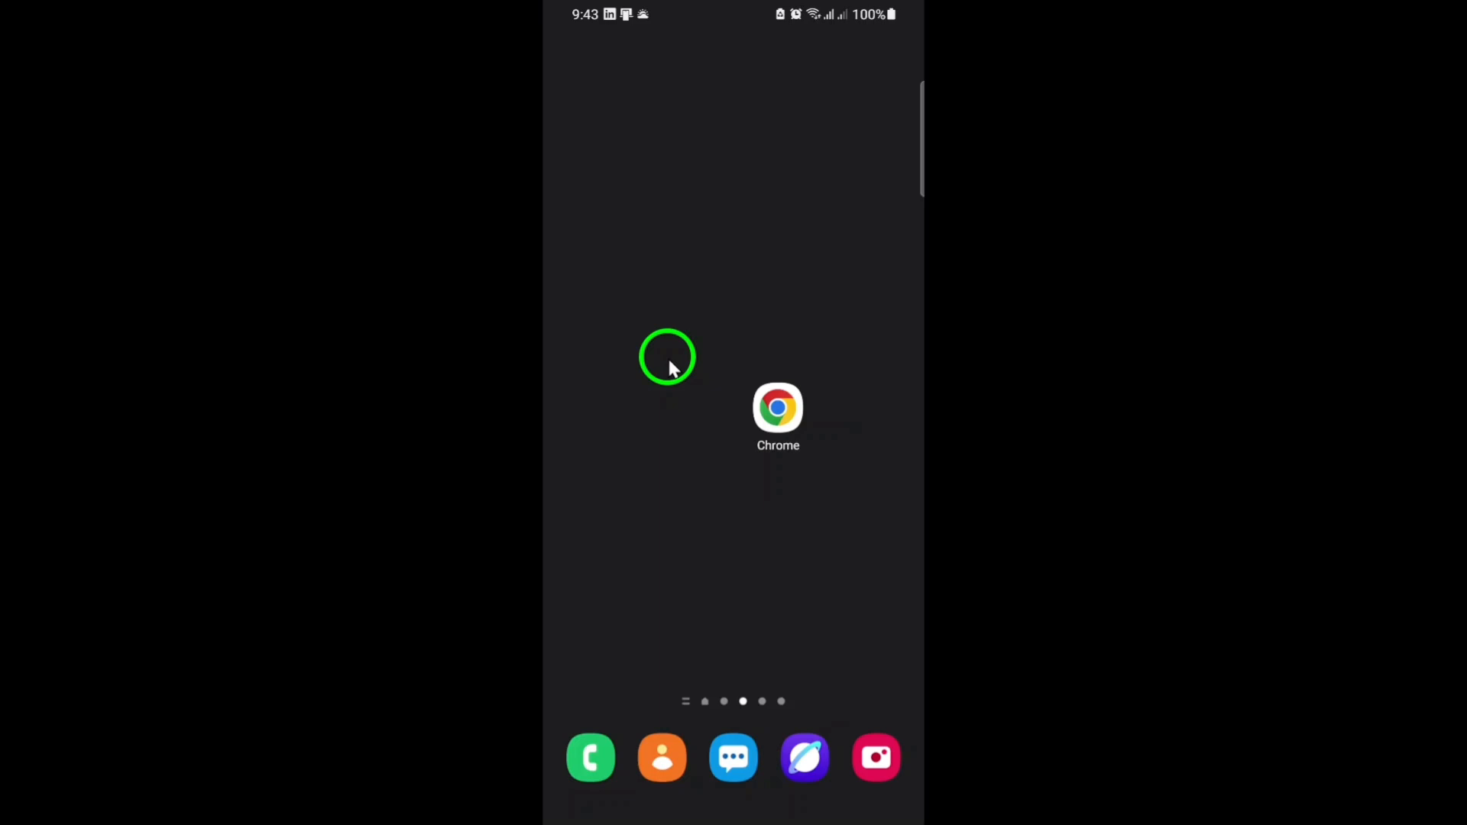
pyautogui.moveTo(704, 405)
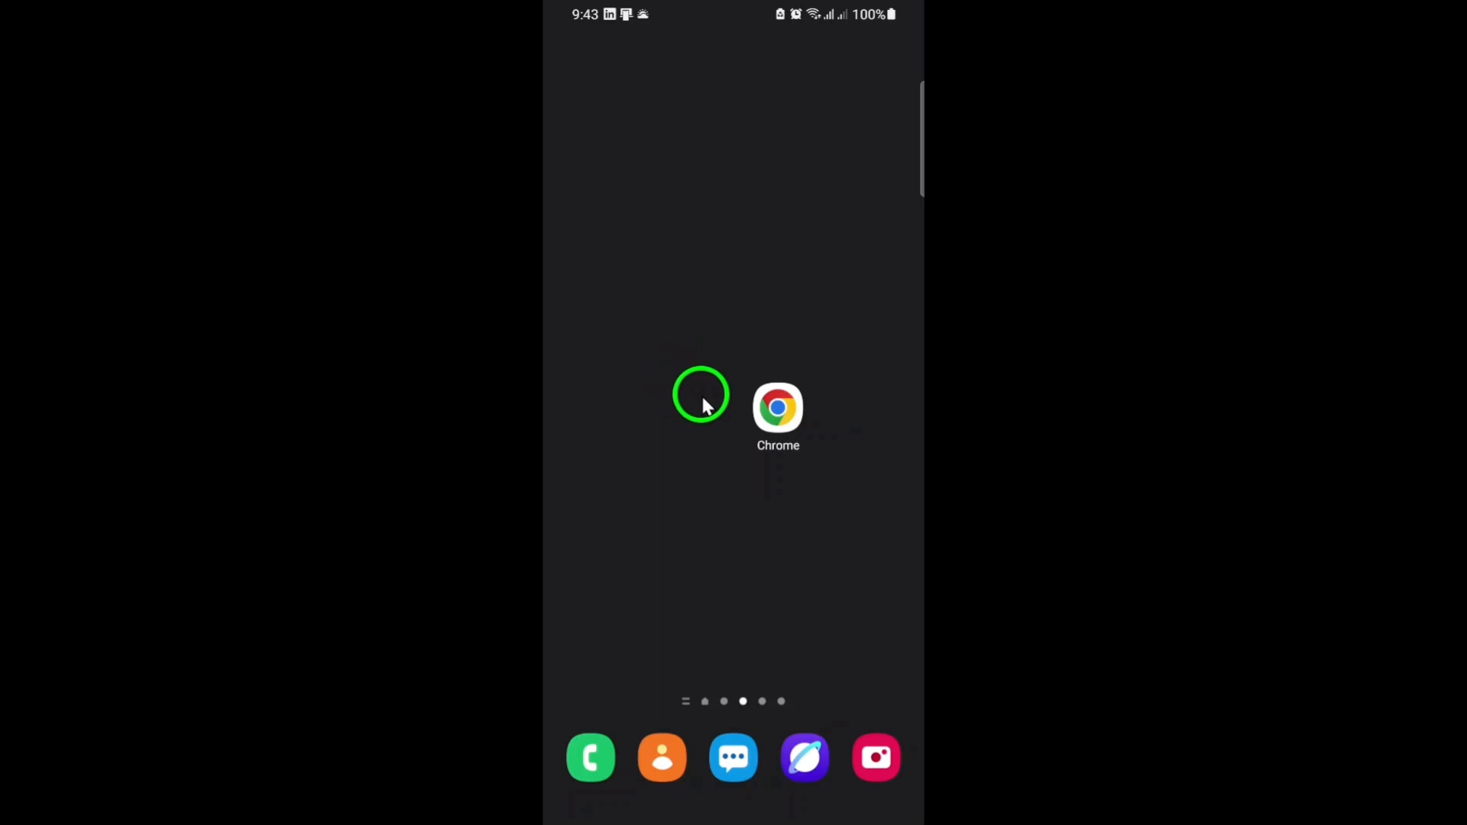
# Launch Chrome from the home screen and bring up its three-dot menu
pyautogui.click(778, 407)
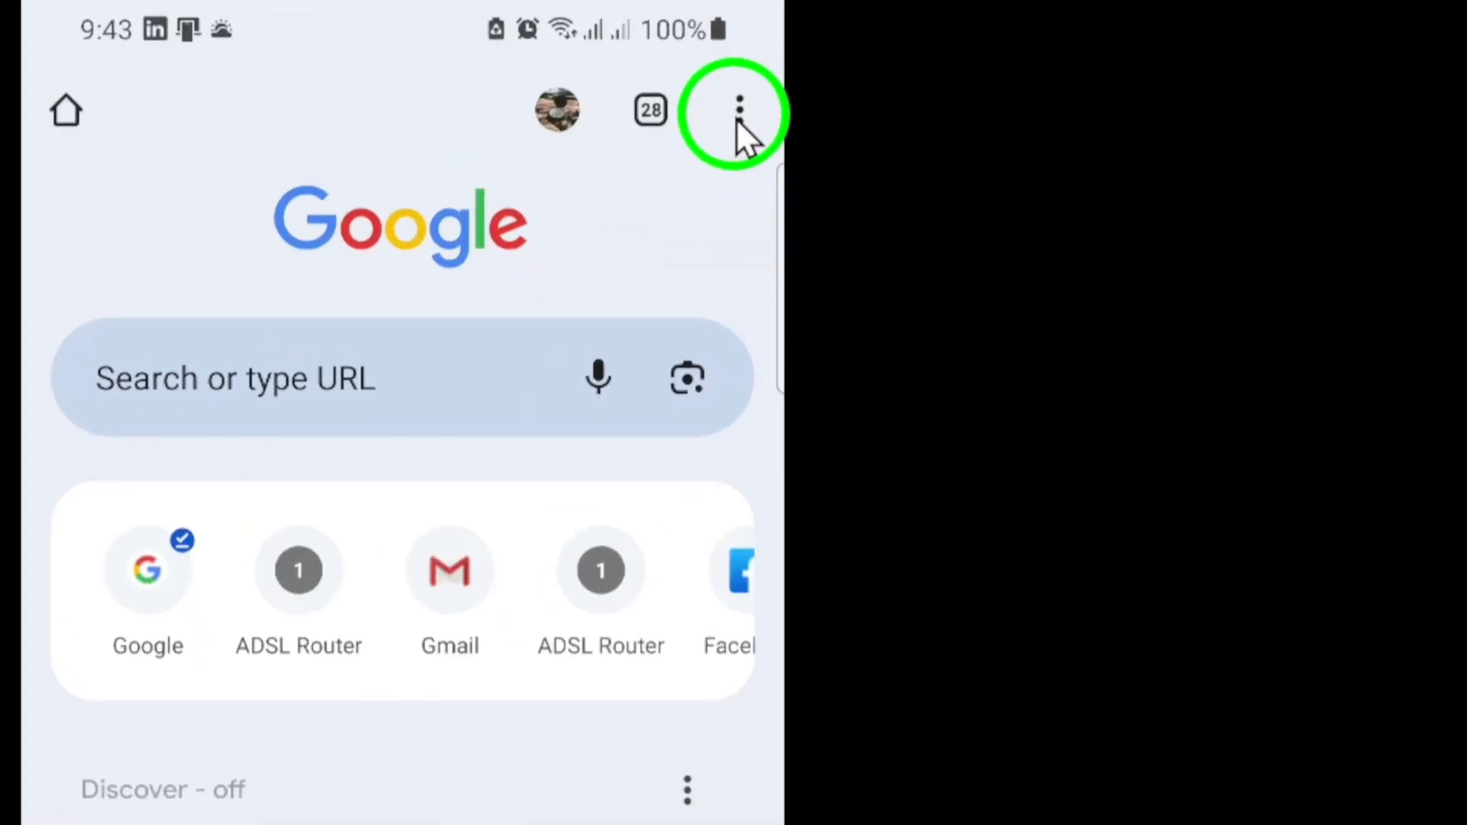
pyautogui.click(739, 109)
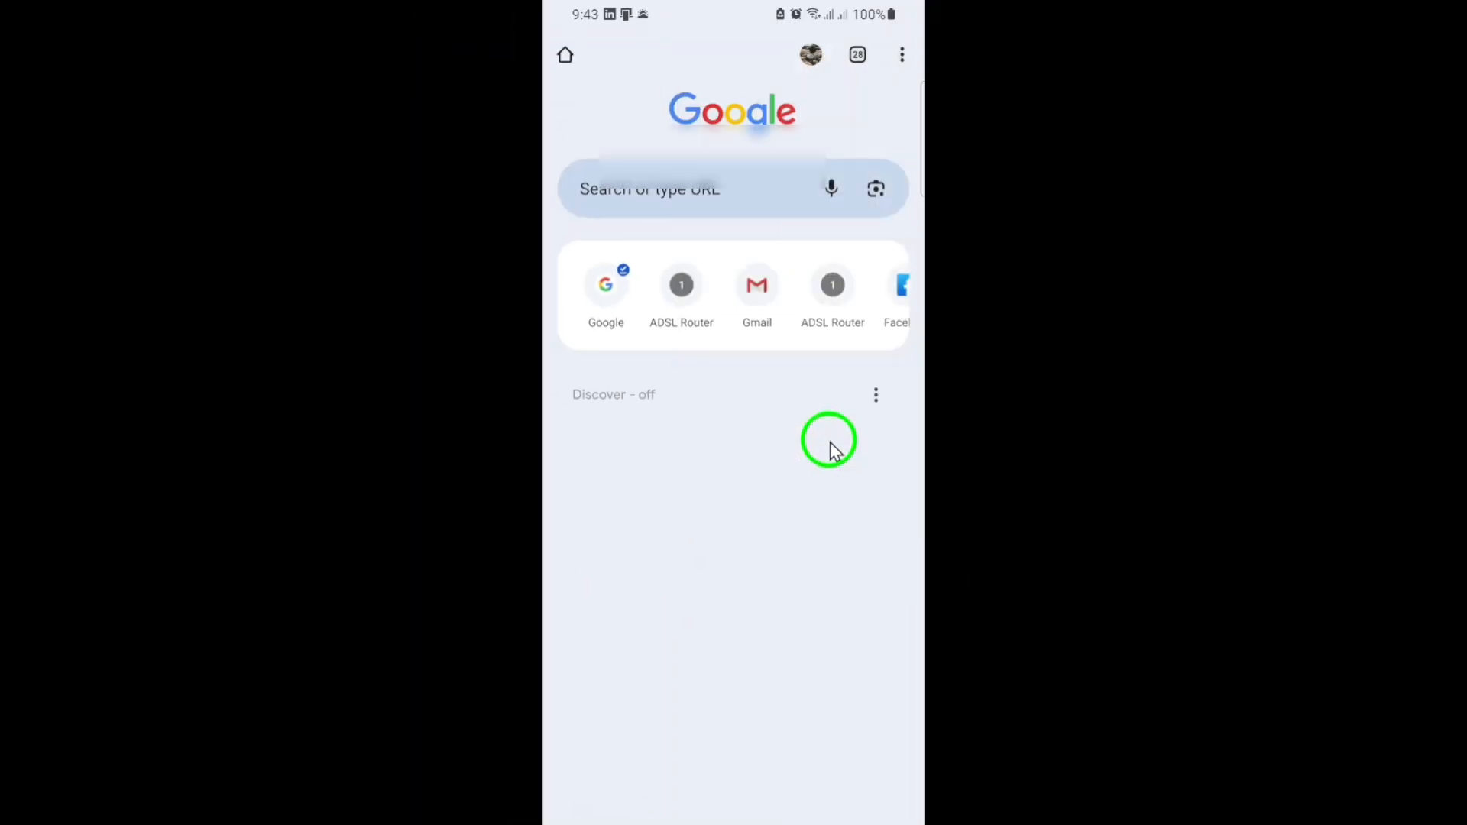
# Choose Settings from the Chrome menu, then select Privacy and security
pyautogui.click(901, 54)
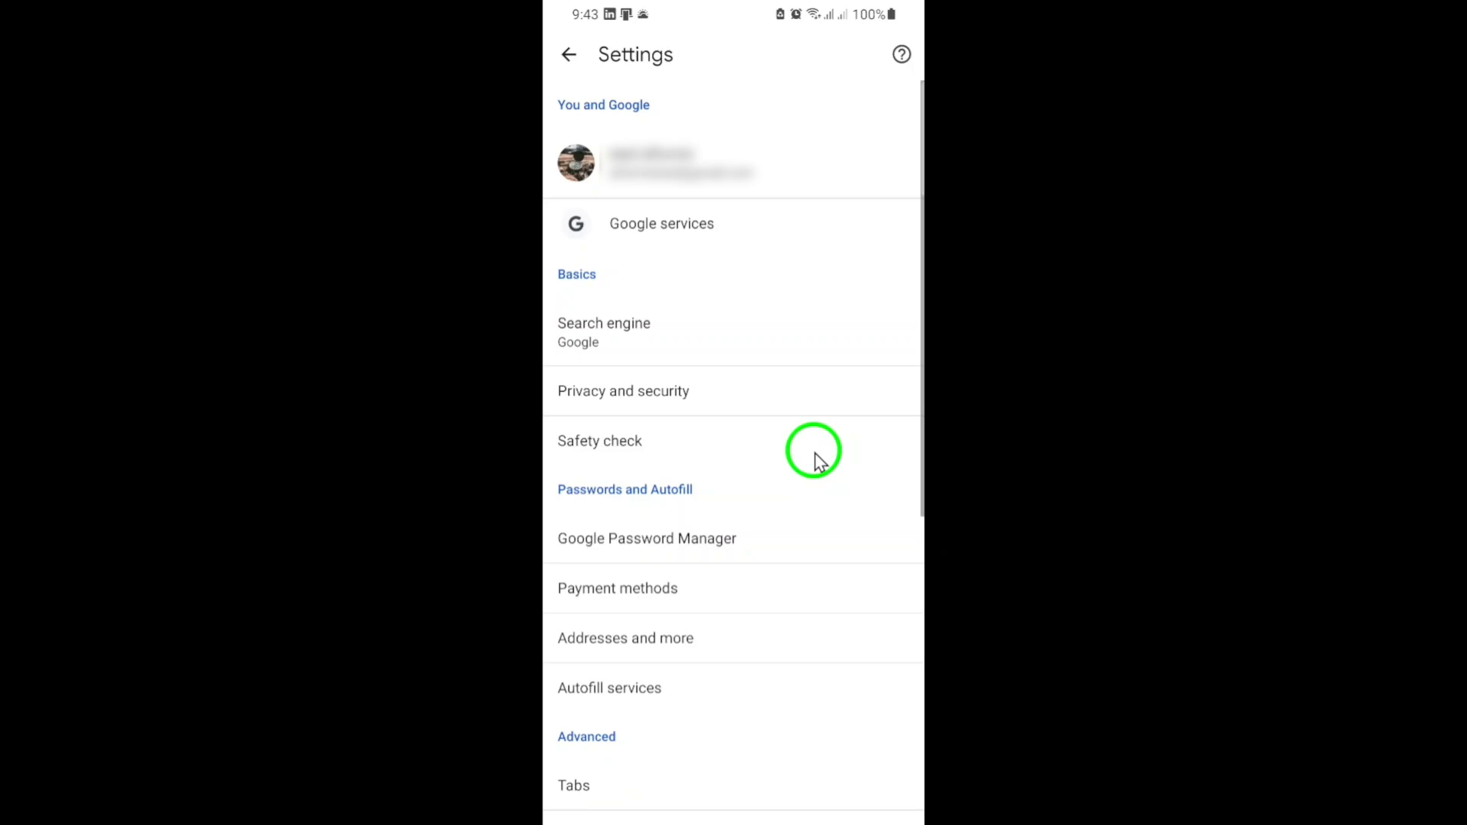
pyautogui.moveTo(716, 391)
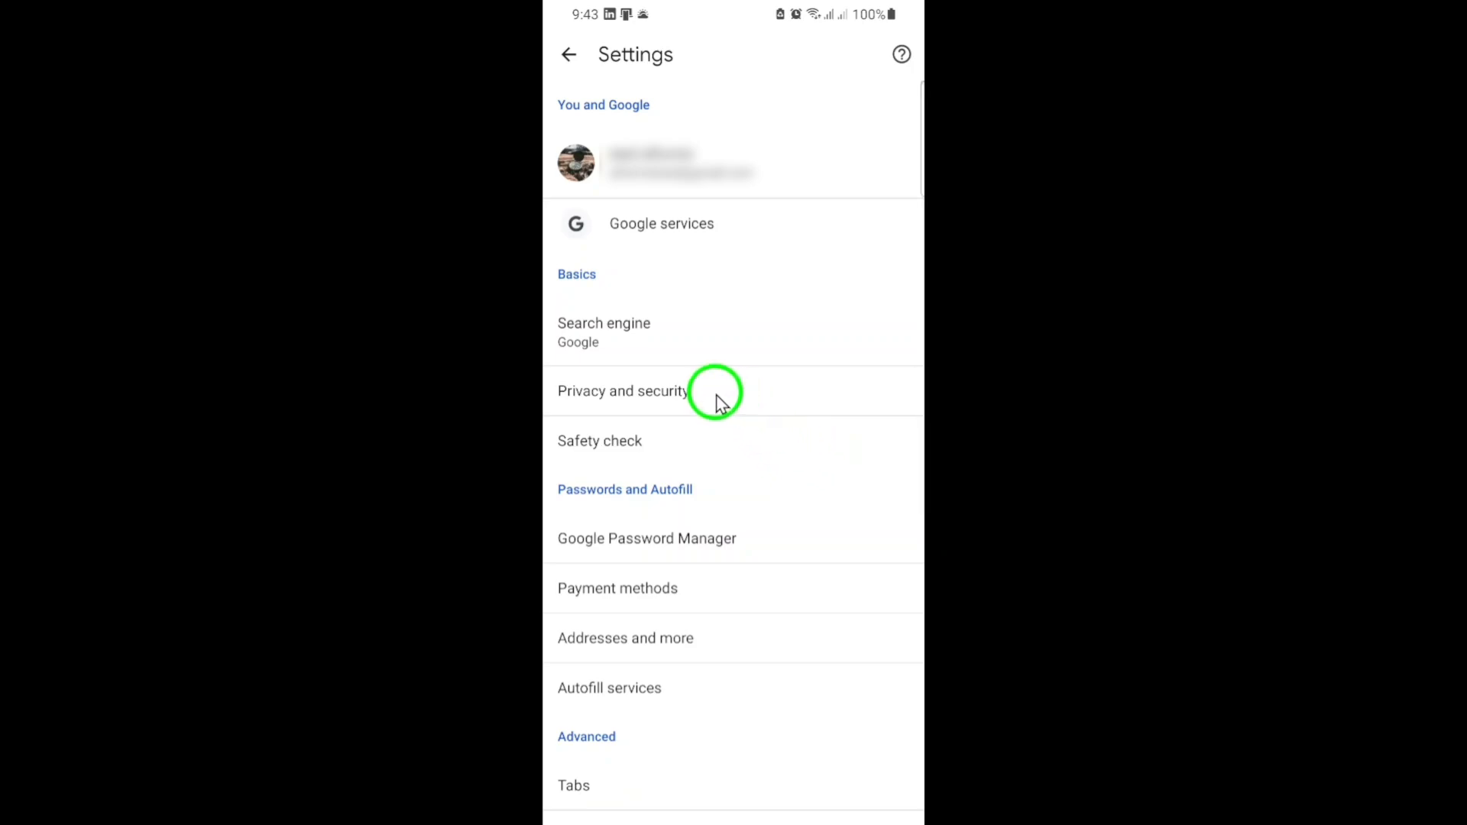
pyautogui.moveTo(744, 393)
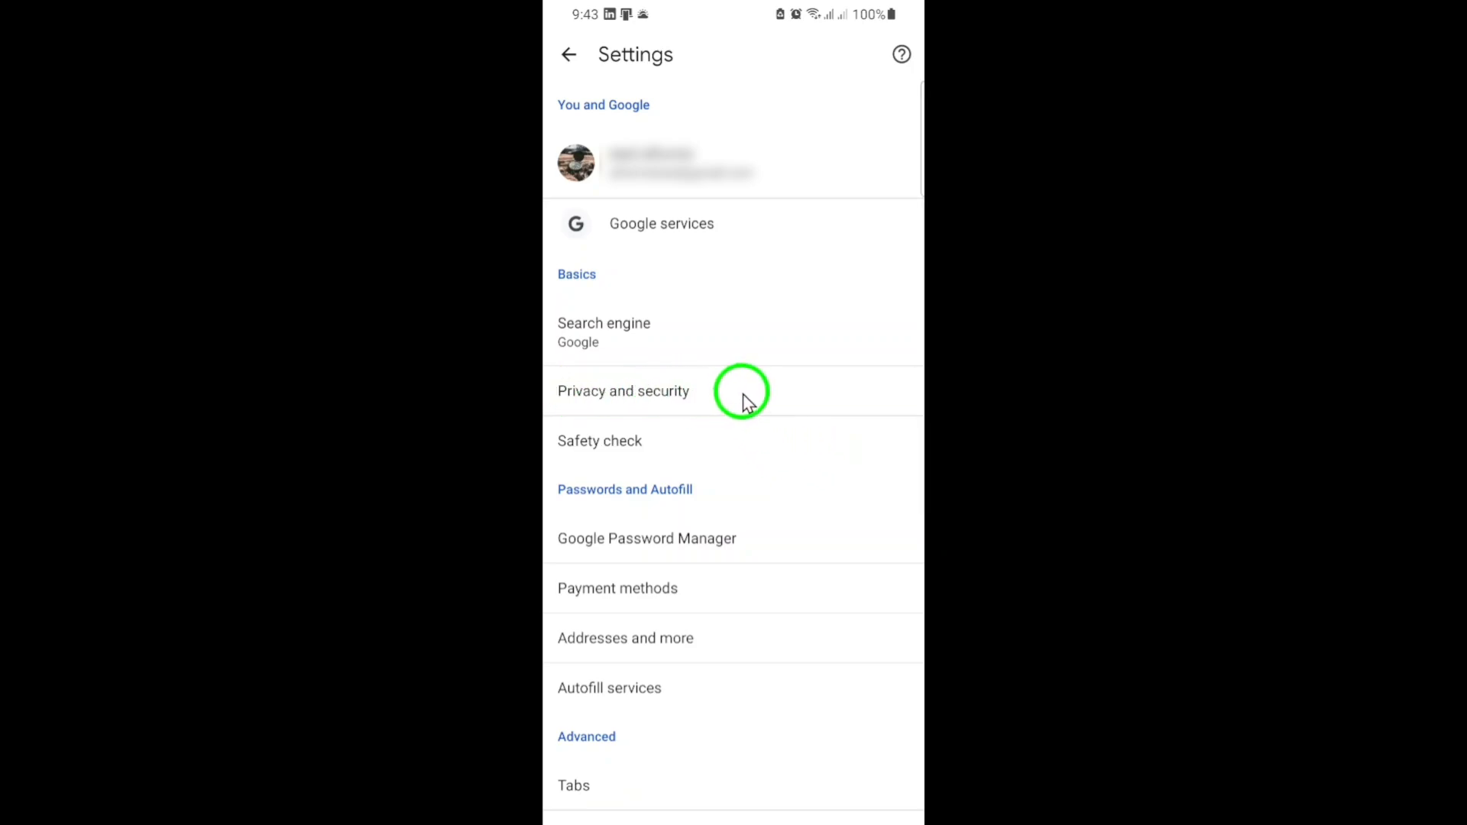
pyautogui.click(624, 391)
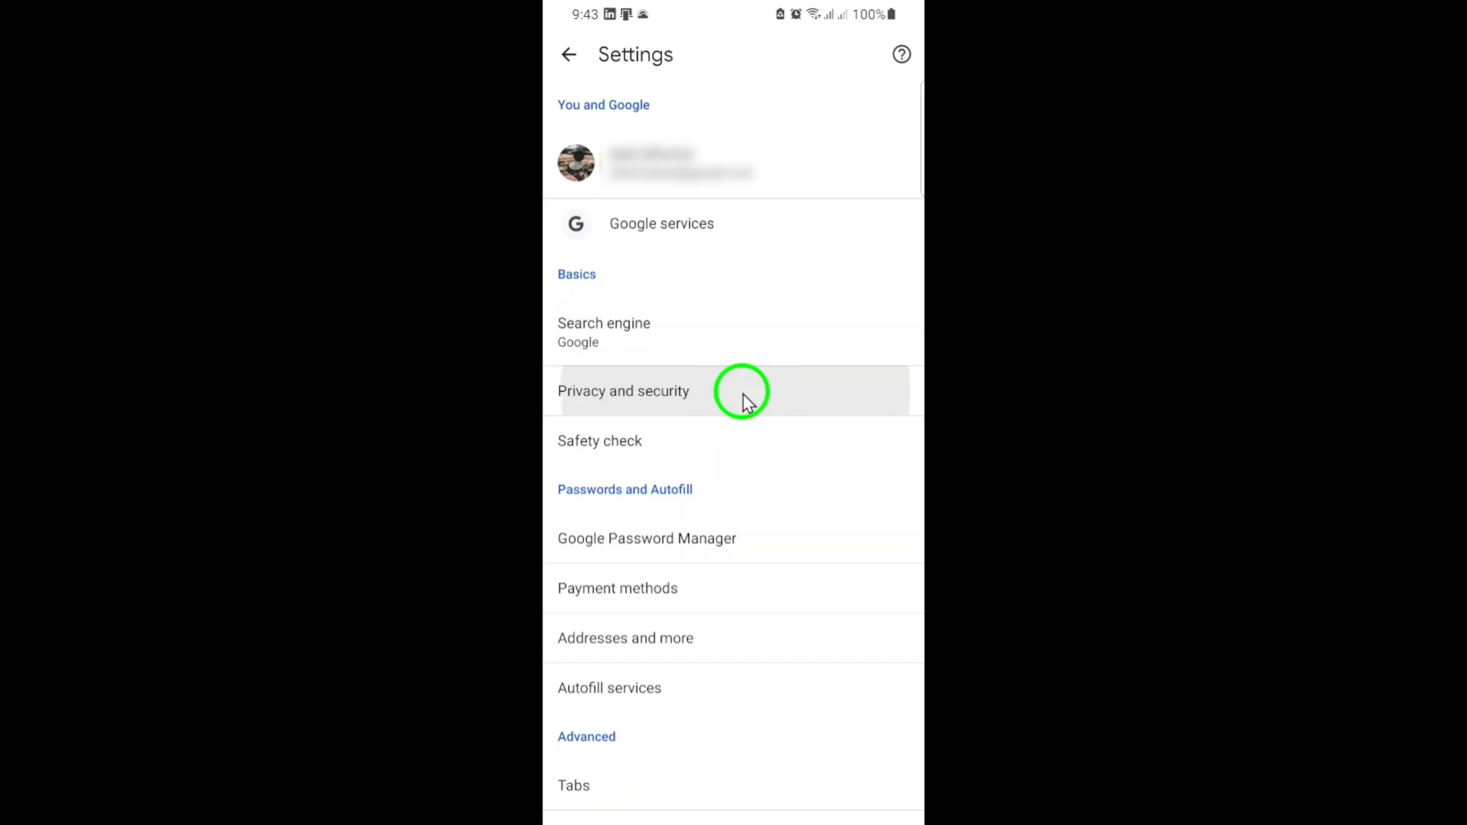
# Enter Privacy and security and select the Use secure DNS option, currently Automatic
pyautogui.click(624, 391)
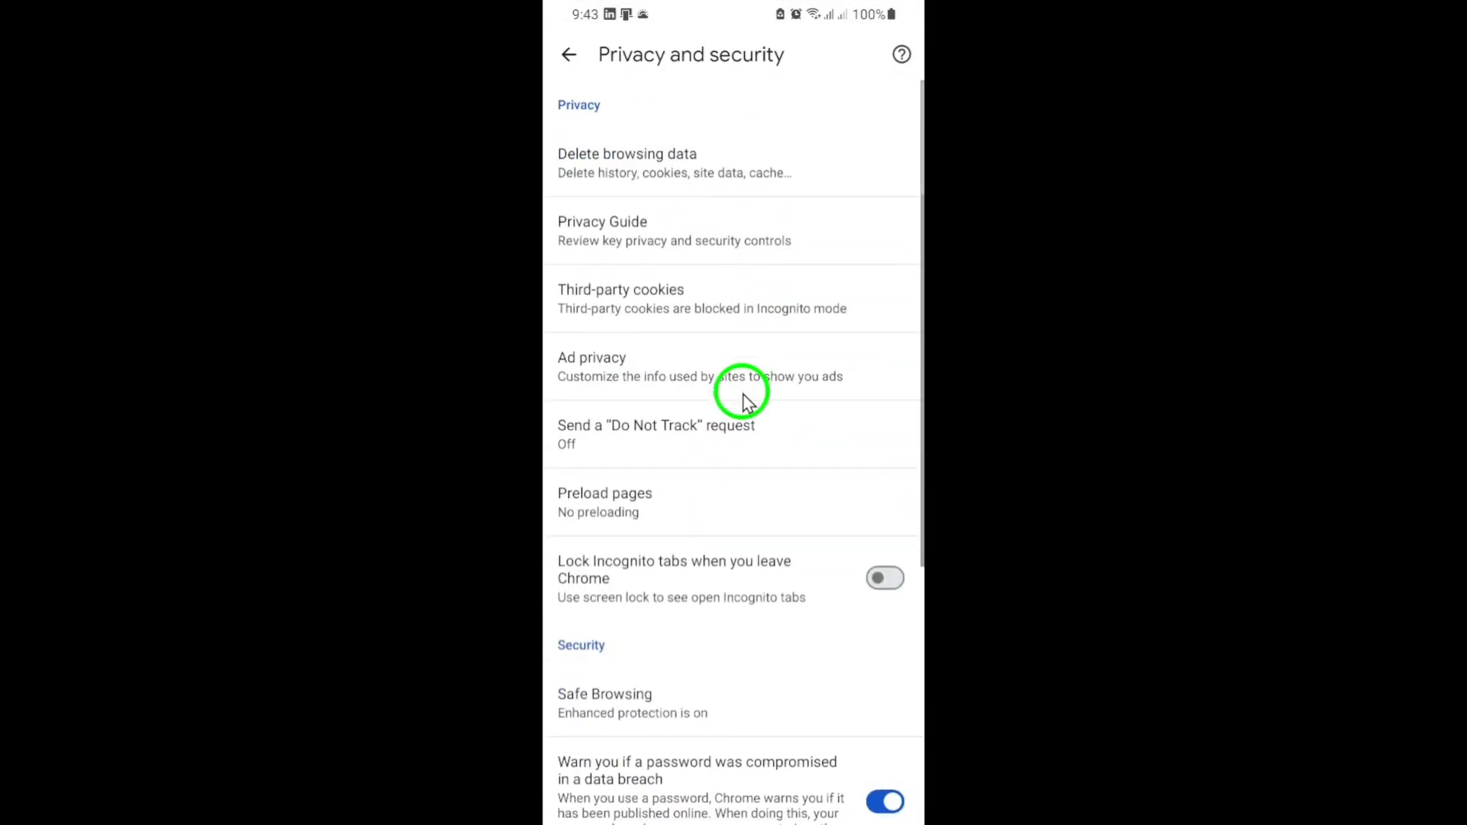
pyautogui.moveTo(812, 568)
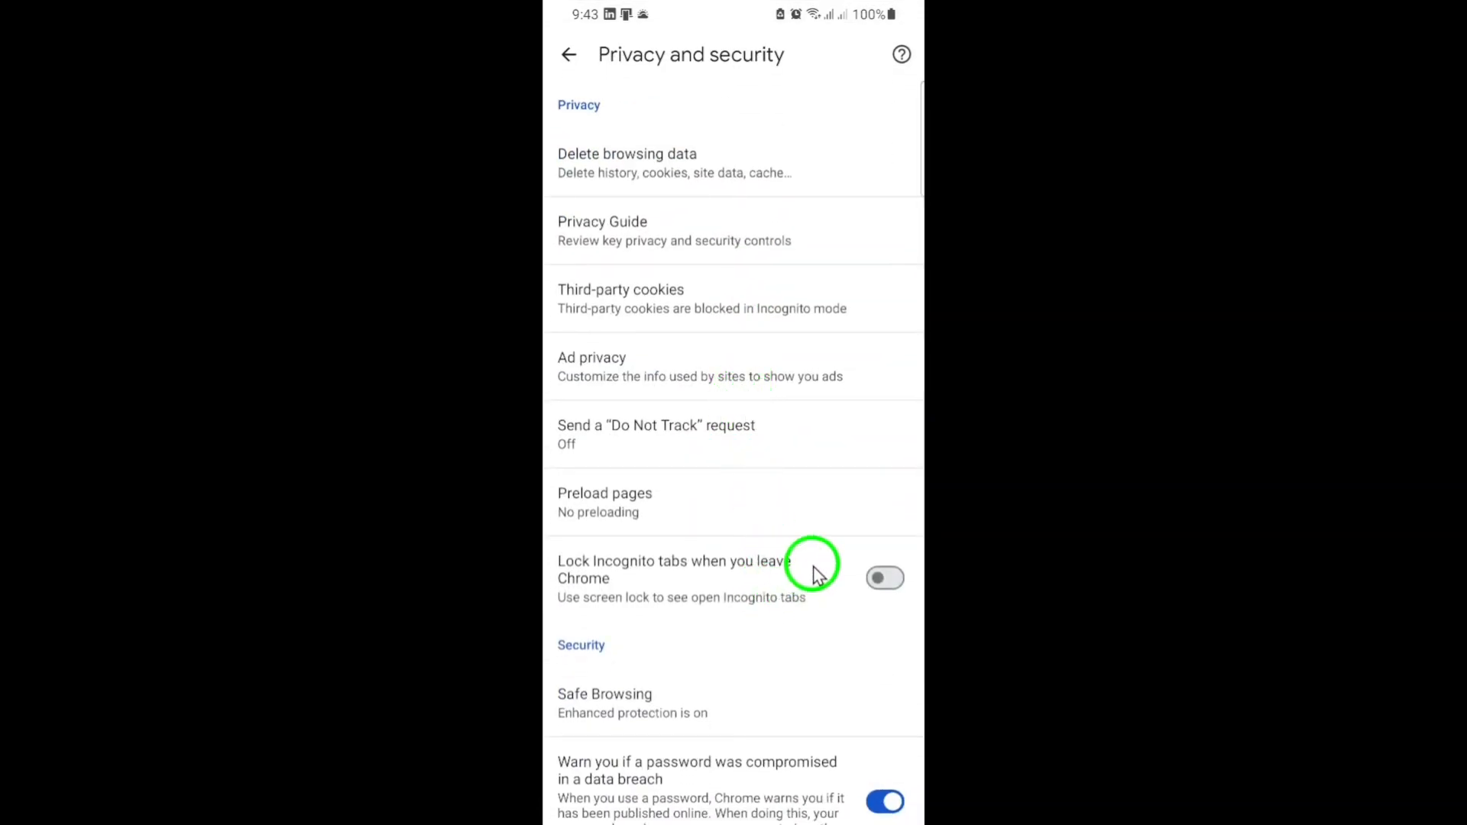
pyautogui.moveTo(794, 655)
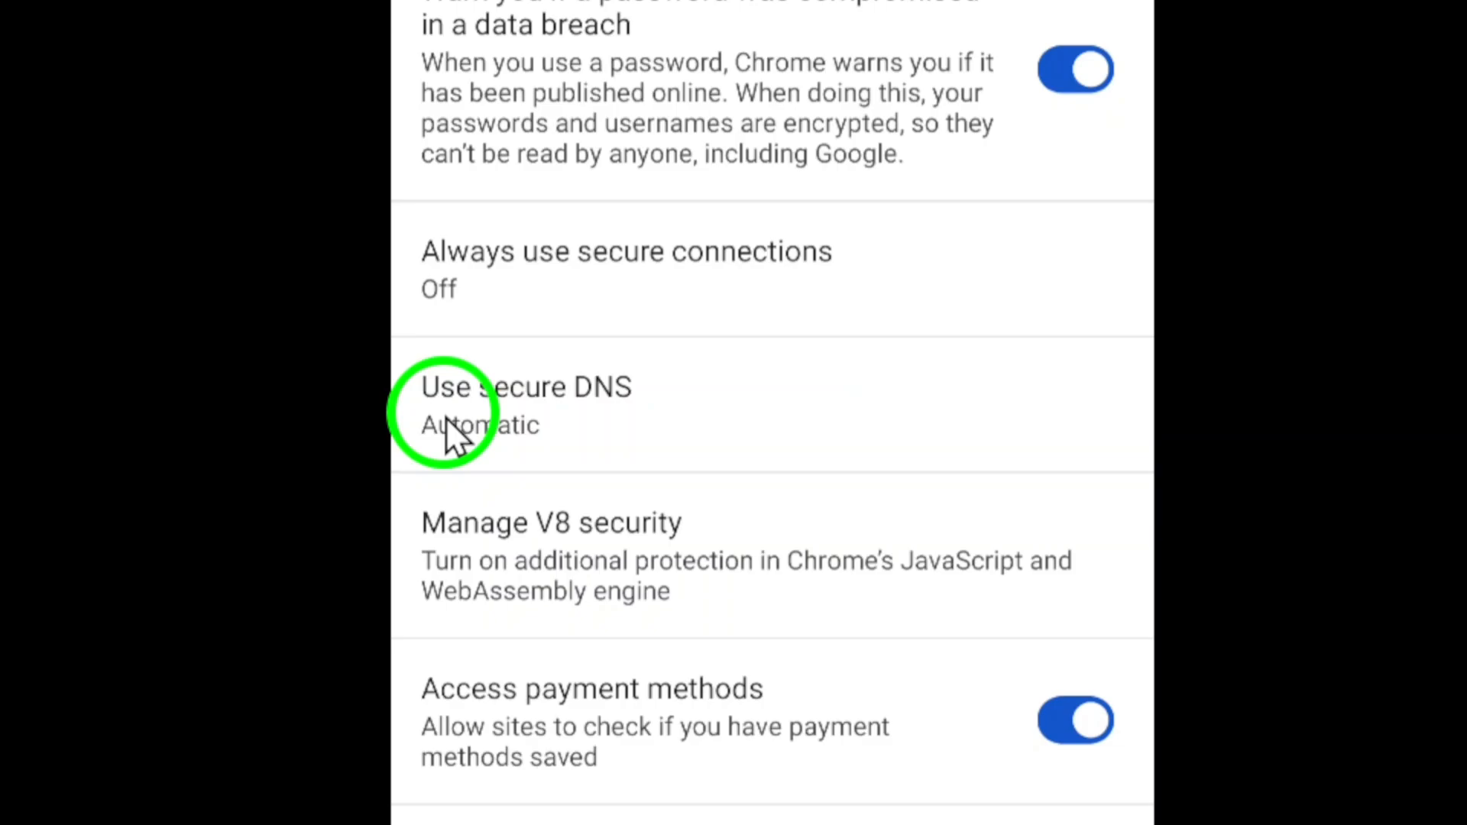
pyautogui.moveTo(753, 403)
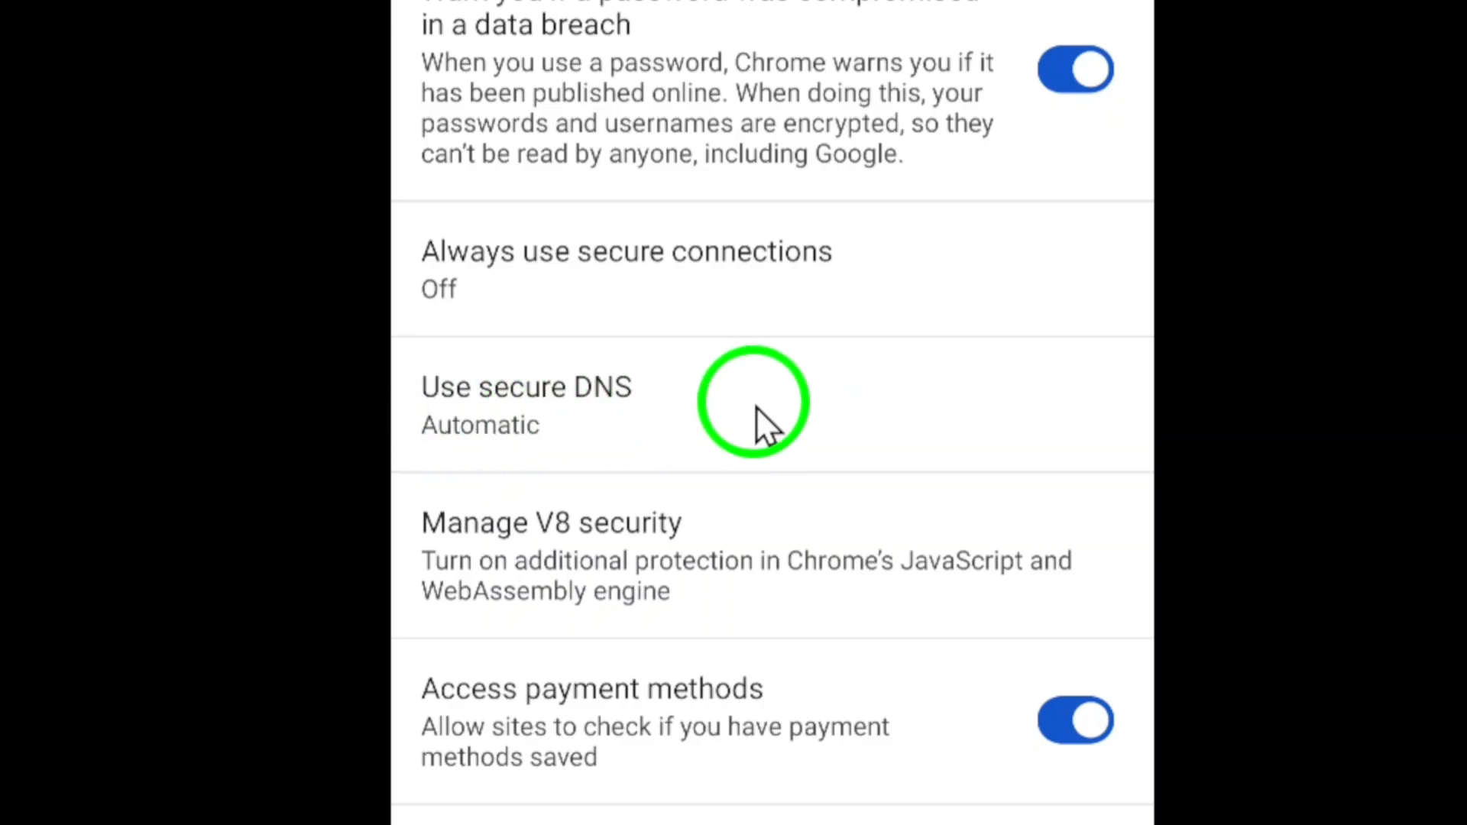
pyautogui.click(748, 404)
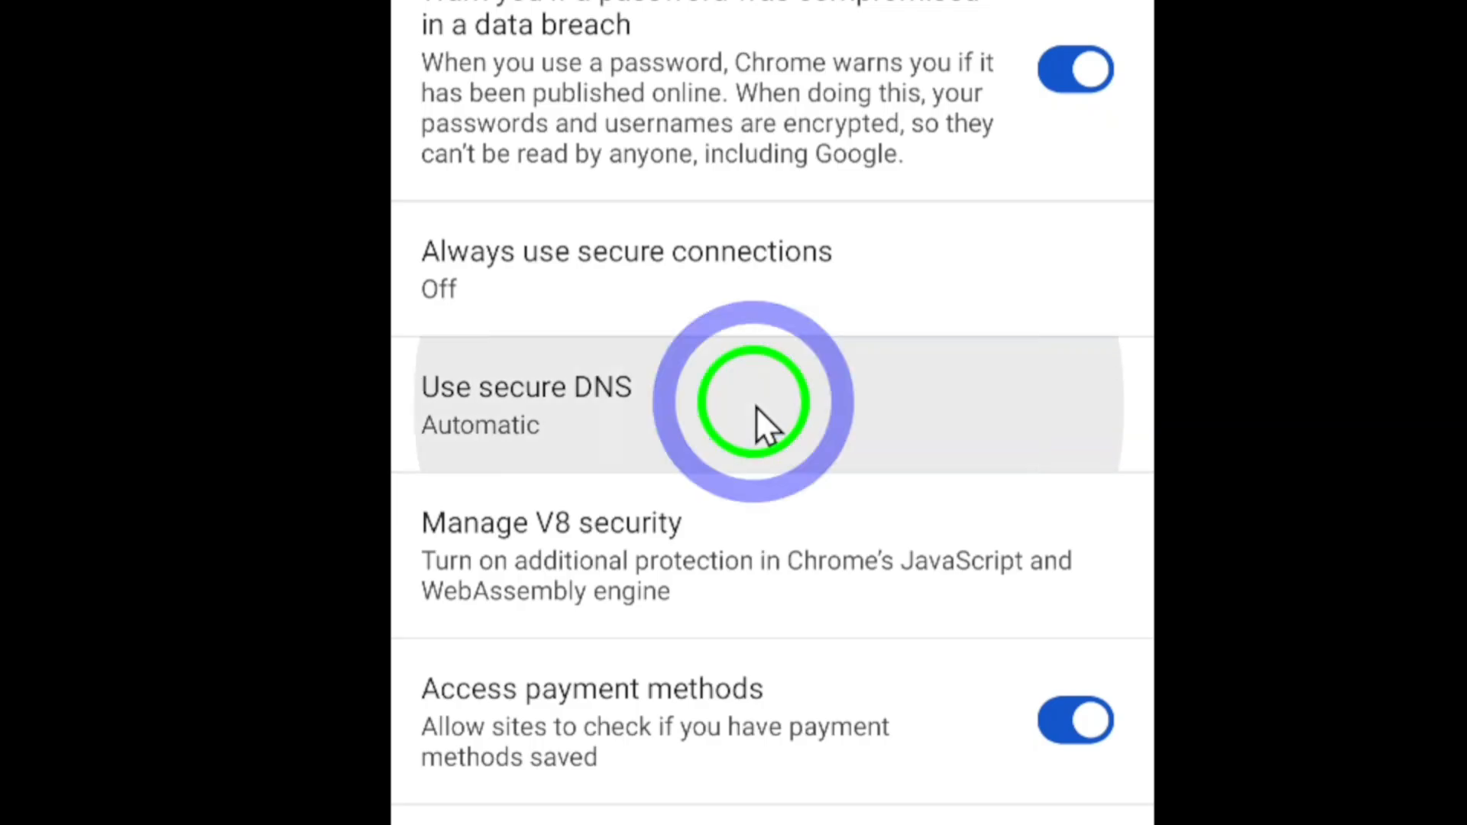
# Open the Use secure DNS page and switch its toggle off
pyautogui.click(527, 405)
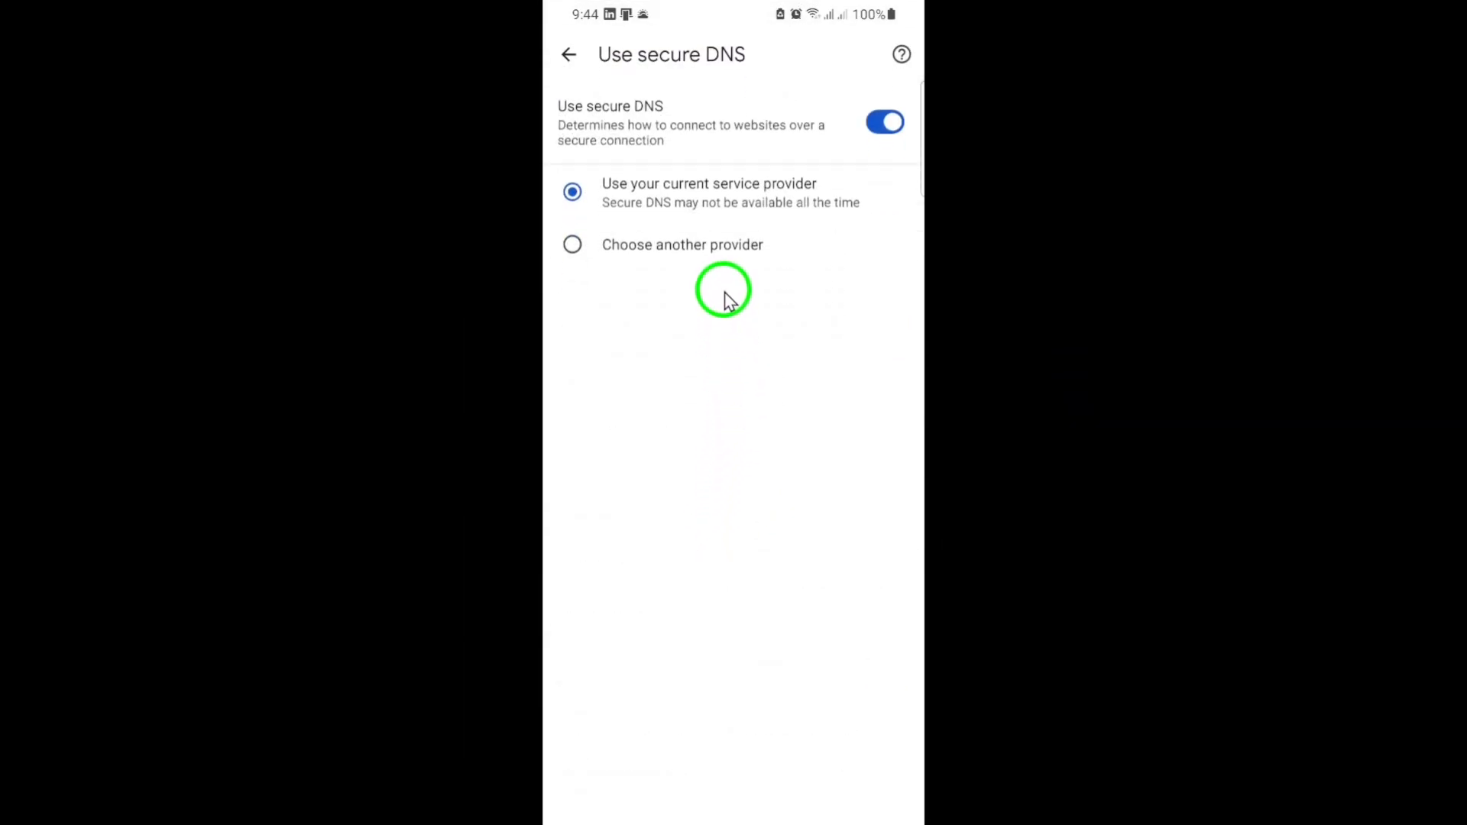
pyautogui.moveTo(739, 178)
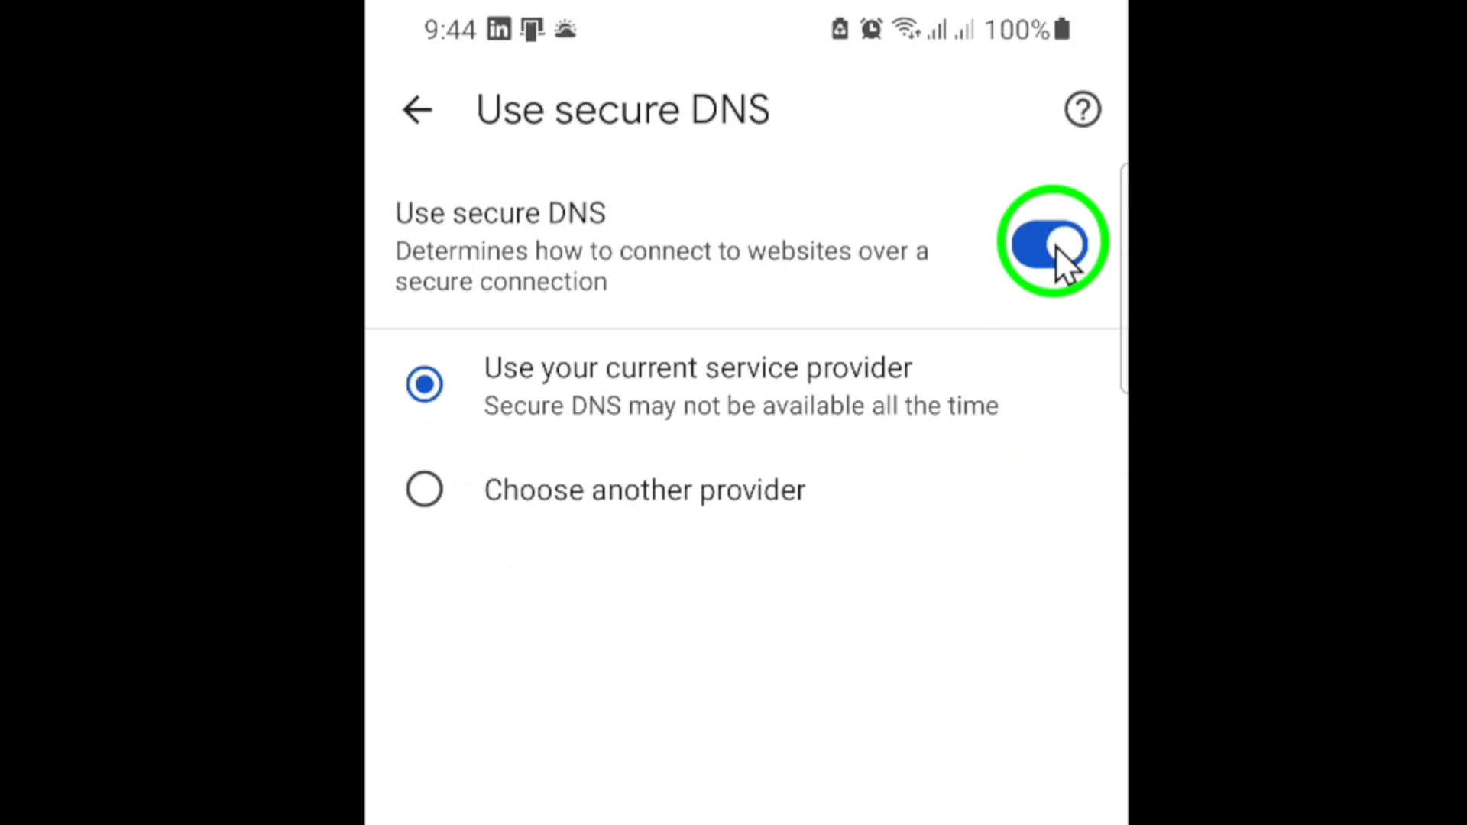
pyautogui.click(1051, 242)
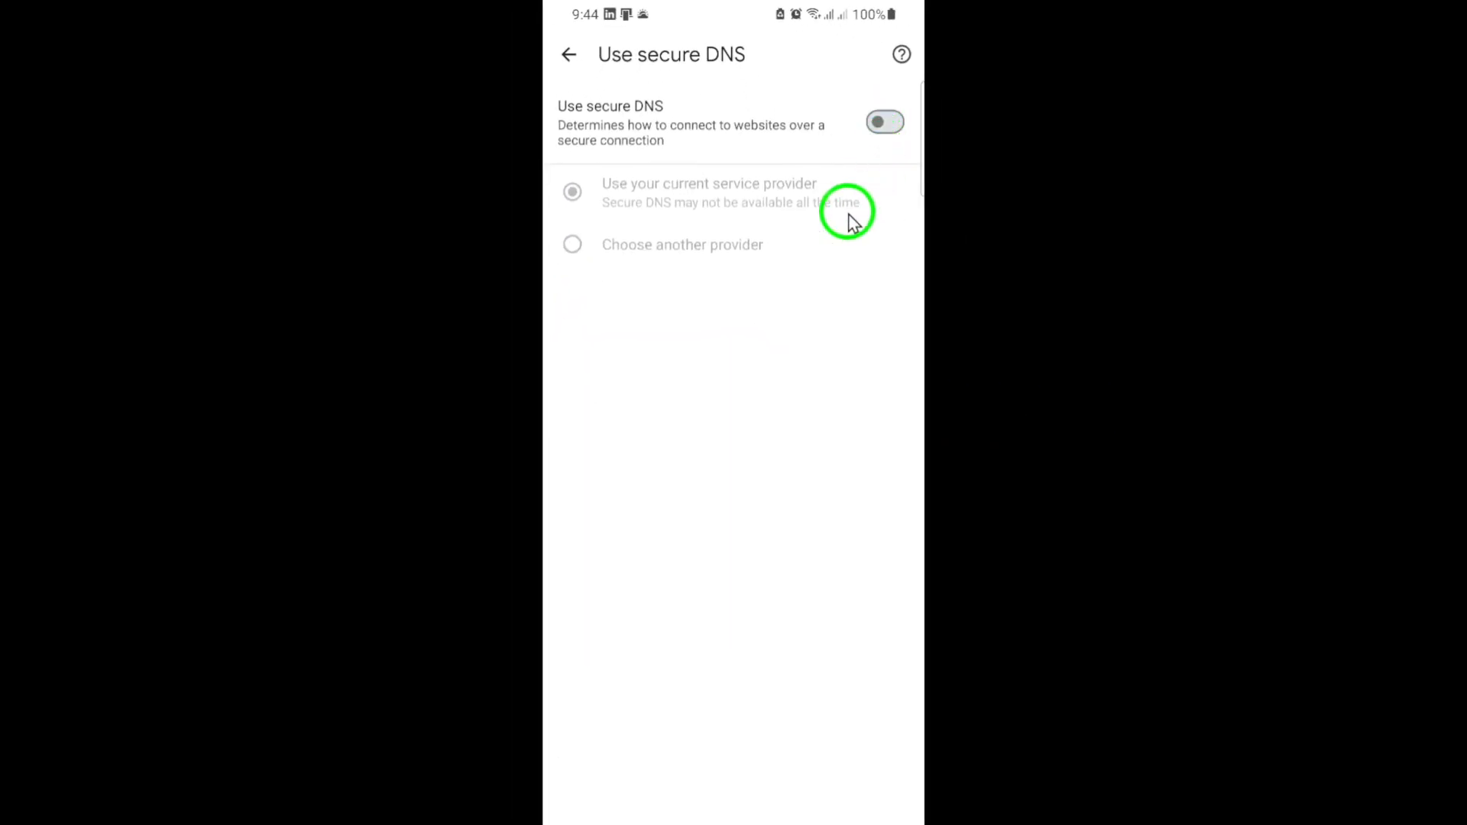
pyautogui.moveTo(787, 358)
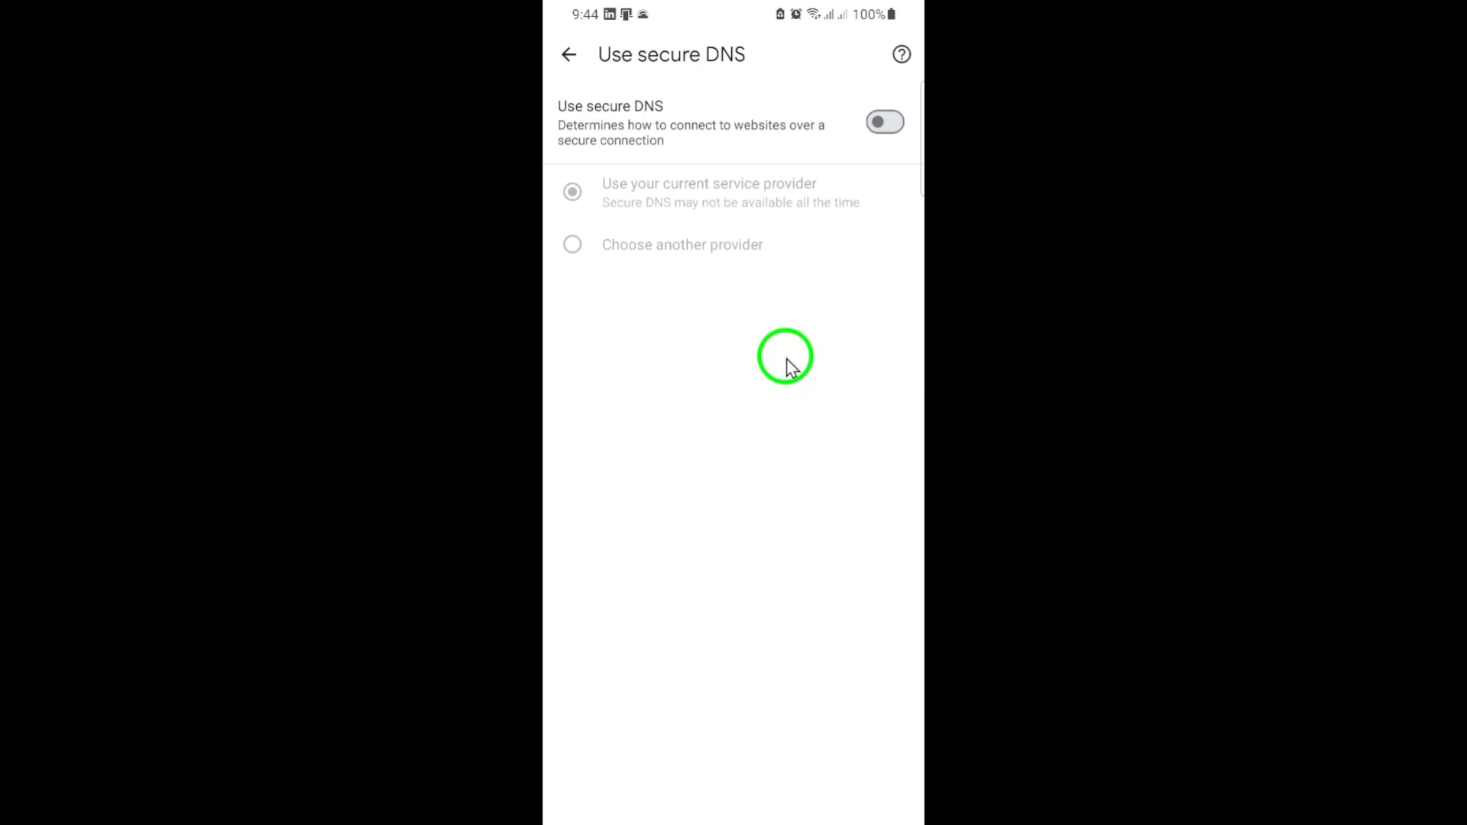